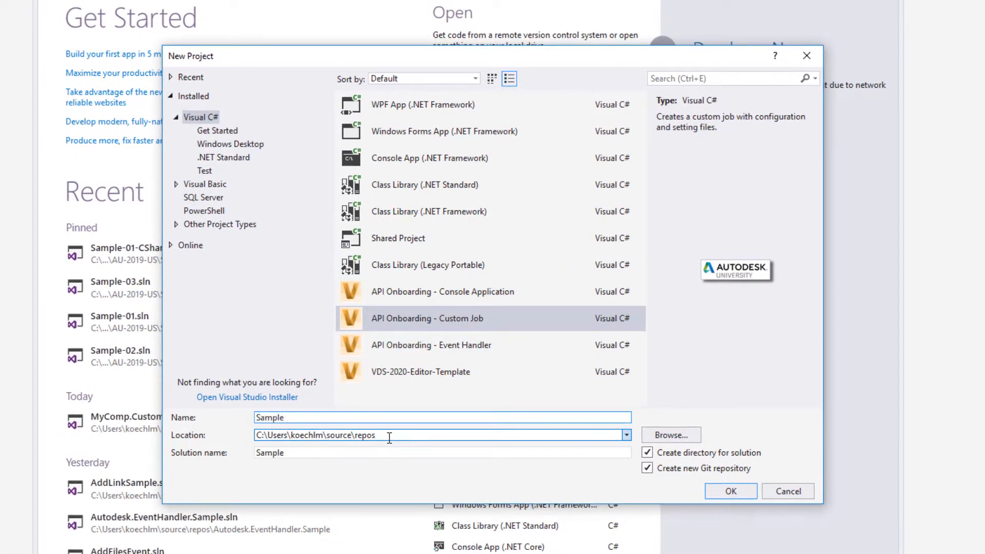
# Create the Sample-02 project from the API Onboarding - Custom Job template.
pyautogui.click(730, 491)
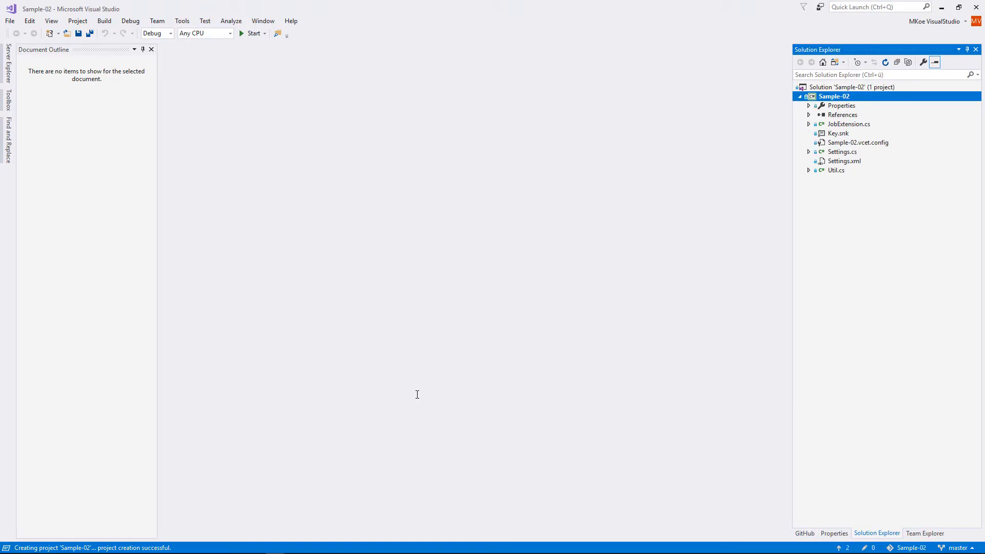
# Open the Sample-02 project properties and show its Build settings page.
pyautogui.rightClick(833, 96)
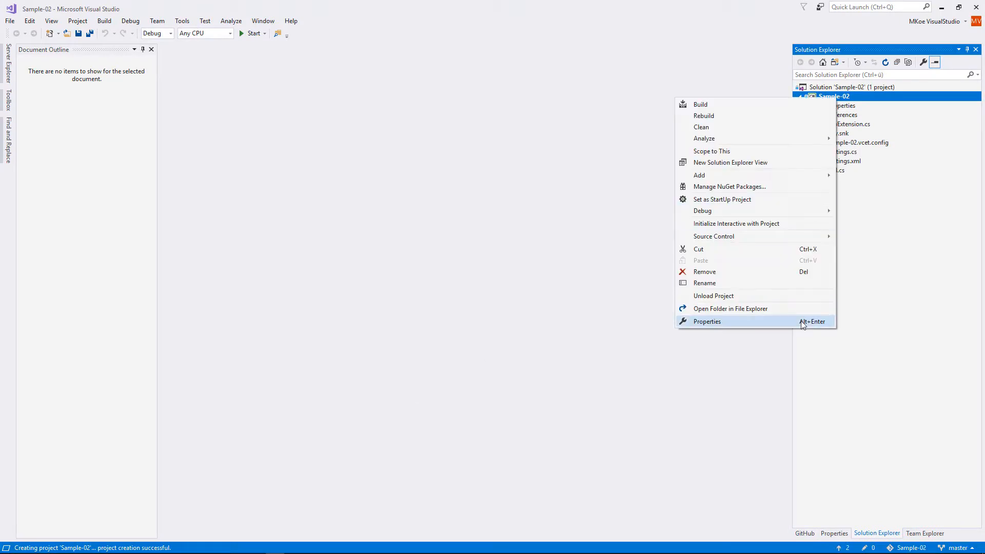
pyautogui.click(707, 321)
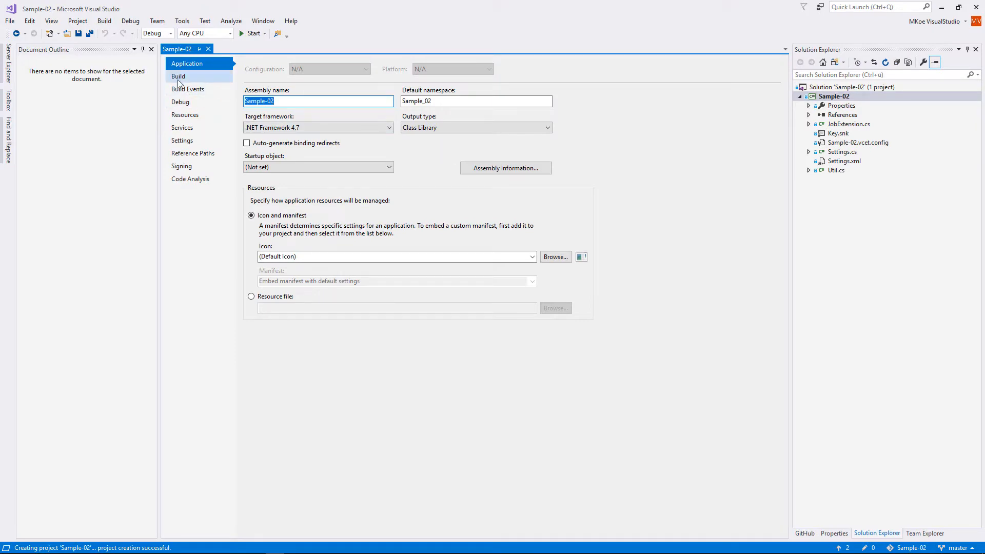
pyautogui.click(178, 76)
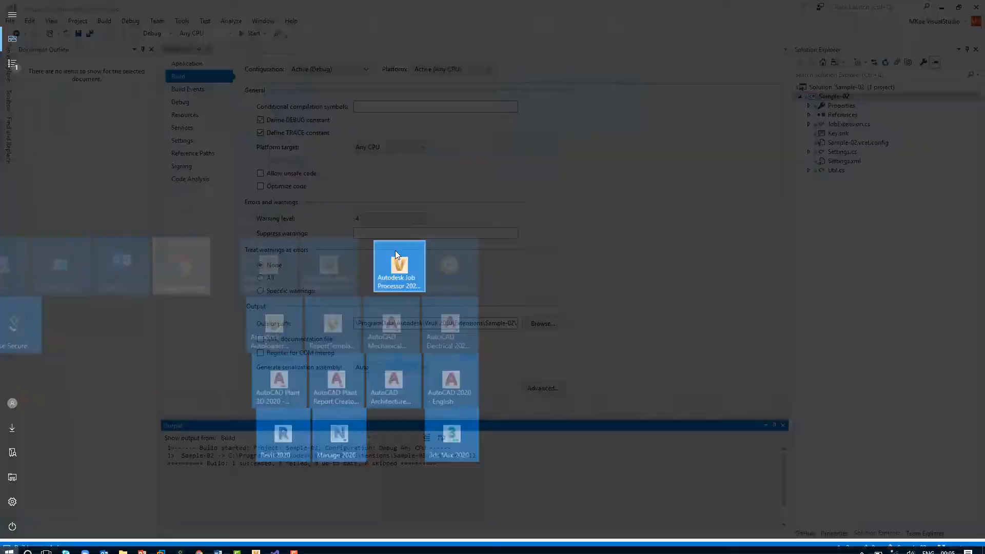
# Launch Autodesk Job Processor and open its Administration menu.
pyautogui.click(147, 115)
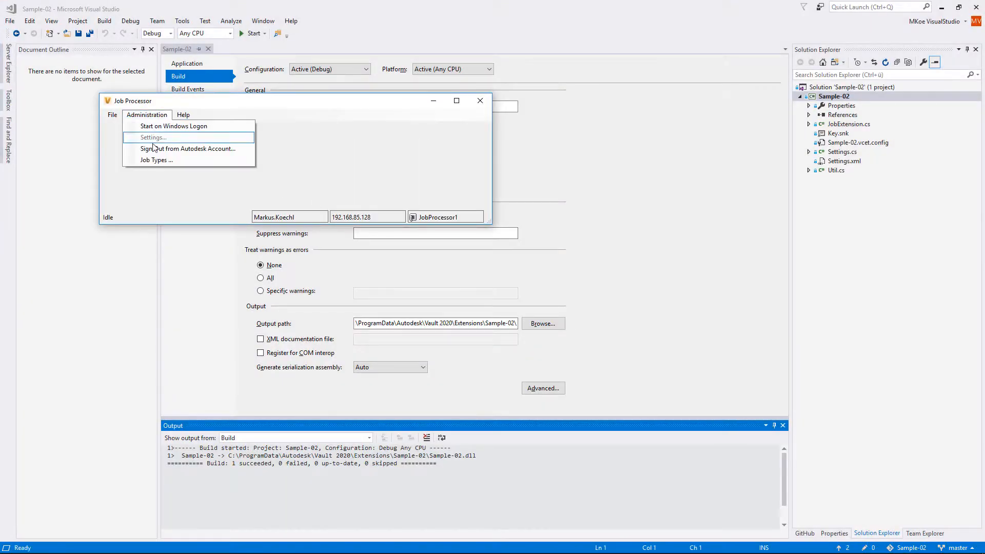
pyautogui.click(155, 160)
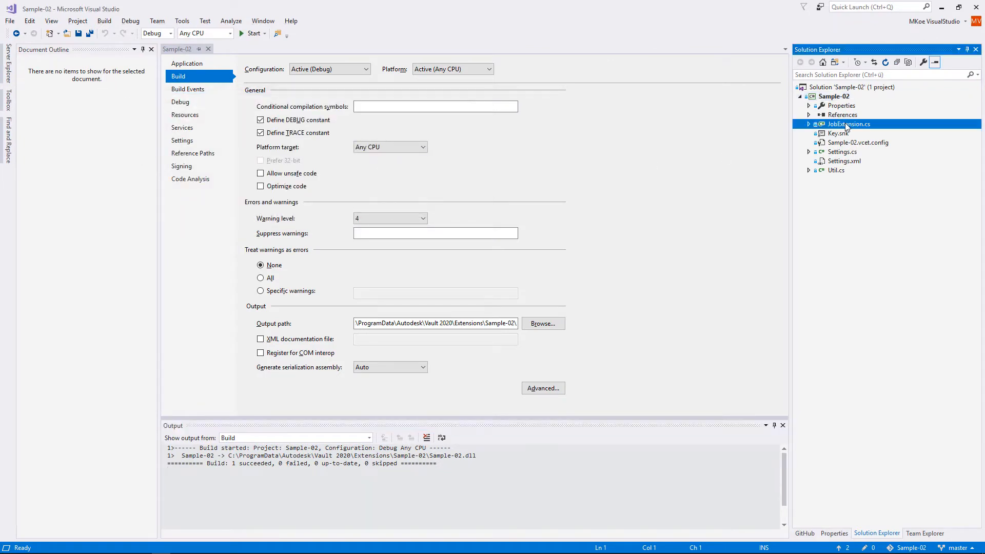
# Open JobExtension.cs and replace the MyCompany.JobName job type with AU-2019.STEP-Export.
pyautogui.doubleClick(849, 123)
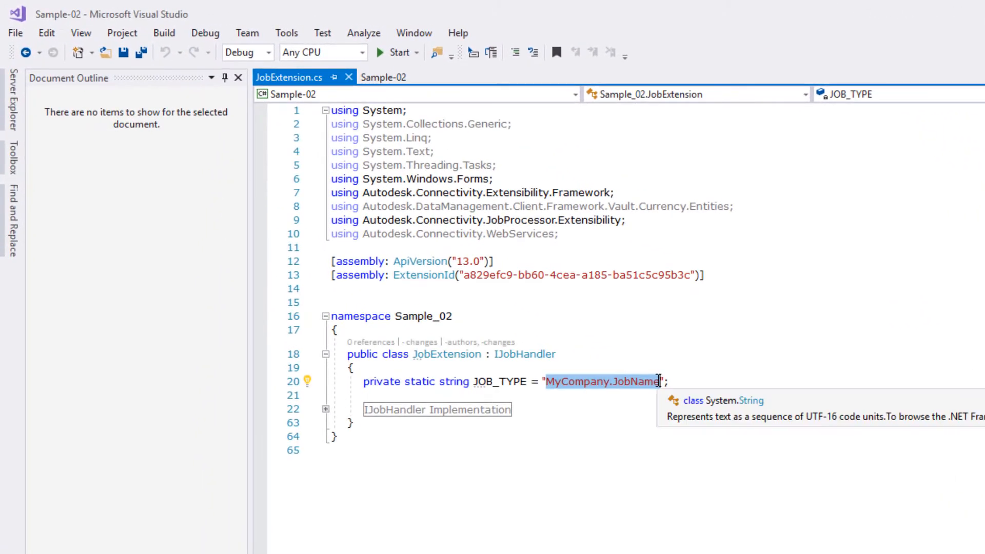
pyautogui.write('AU-2019.STEP-E')
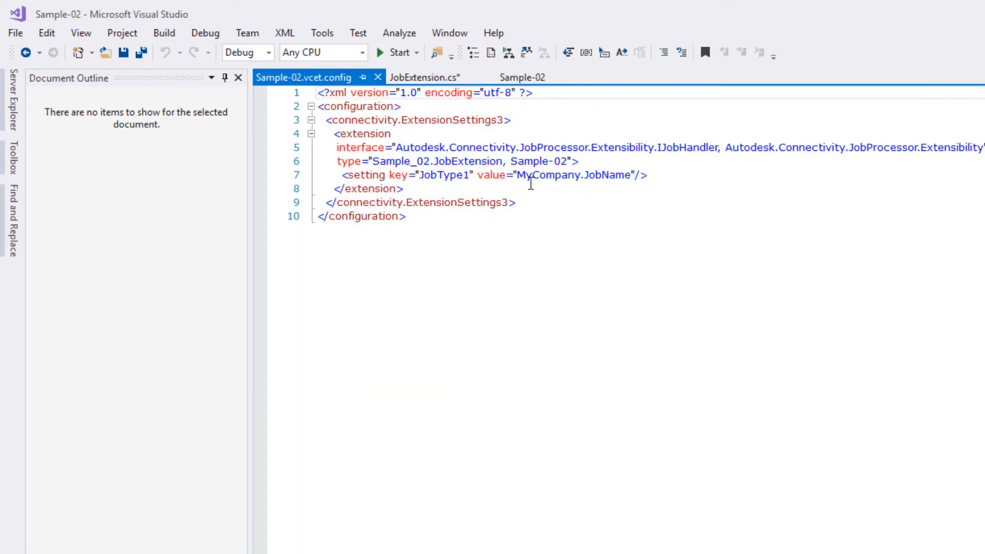
# Replace the MyCompany.JobName placeholder in Sample-02.vcet.config with AU-2019.STEP-Export.
pyautogui.doubleClick(565, 174)
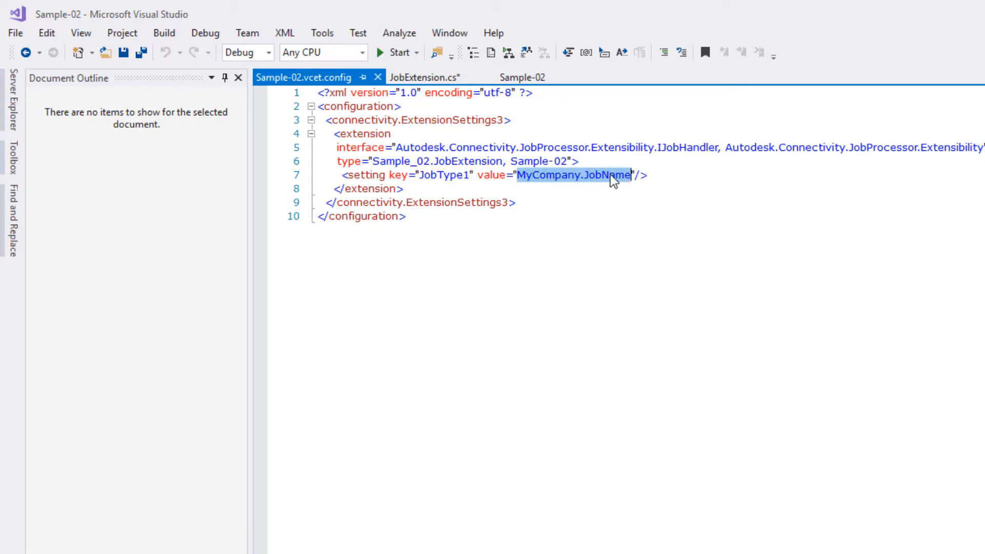
pyautogui.write('AU-2019.STEP-Export')
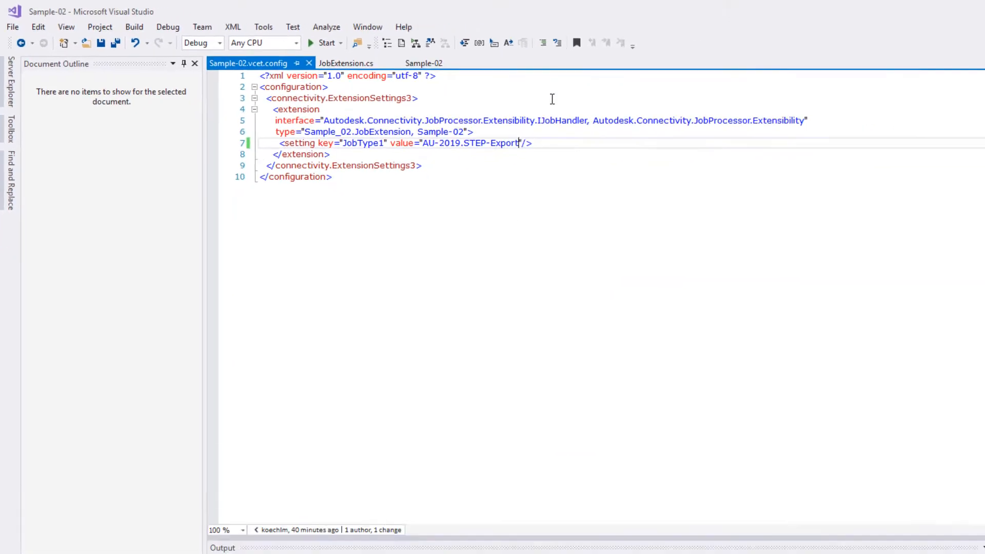
pyautogui.rightClick(835, 96)
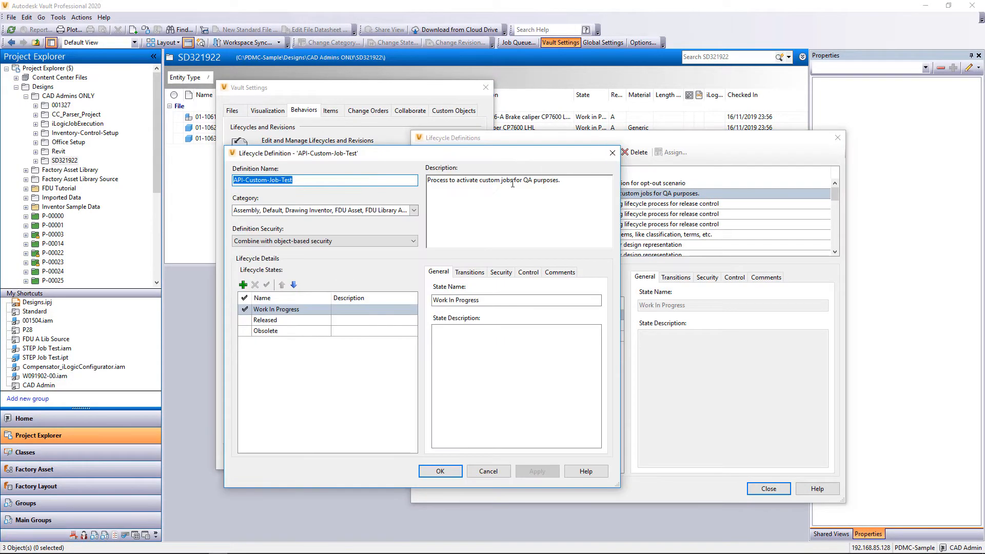
# Add AU-2019.STEP-Export as a custom job type on the Work In Progress↔Released transitions.
pyautogui.click(468, 272)
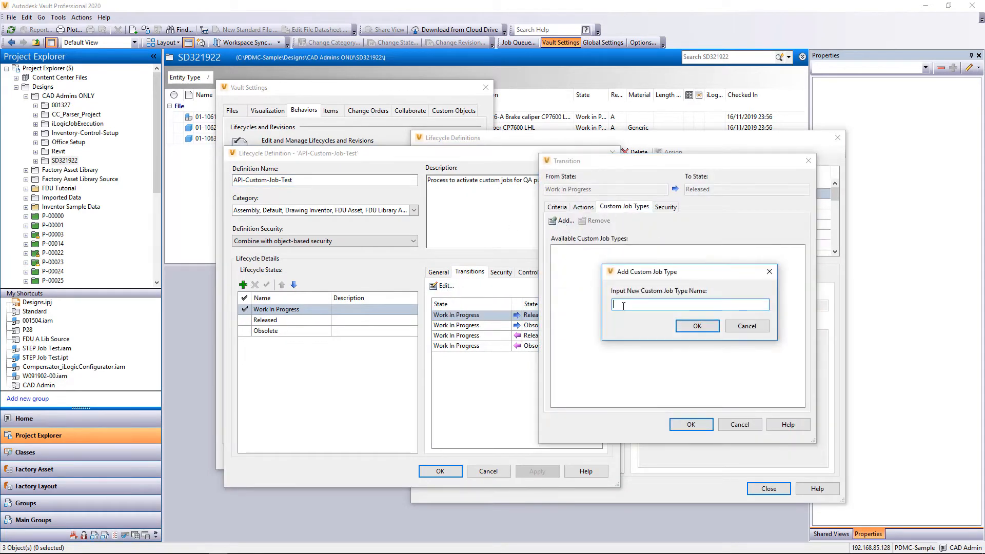
pyautogui.write('AU-2019.STEP-Export')
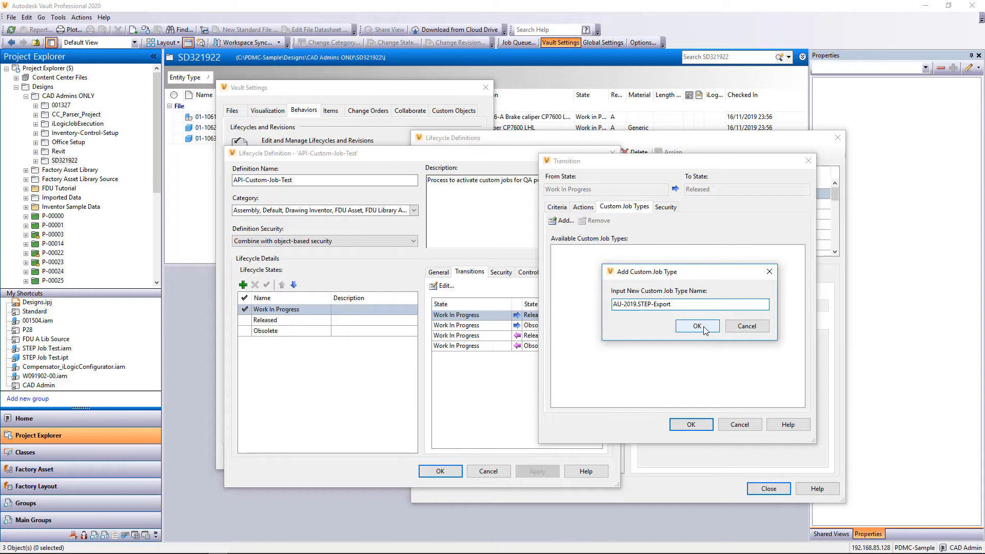
pyautogui.click(696, 327)
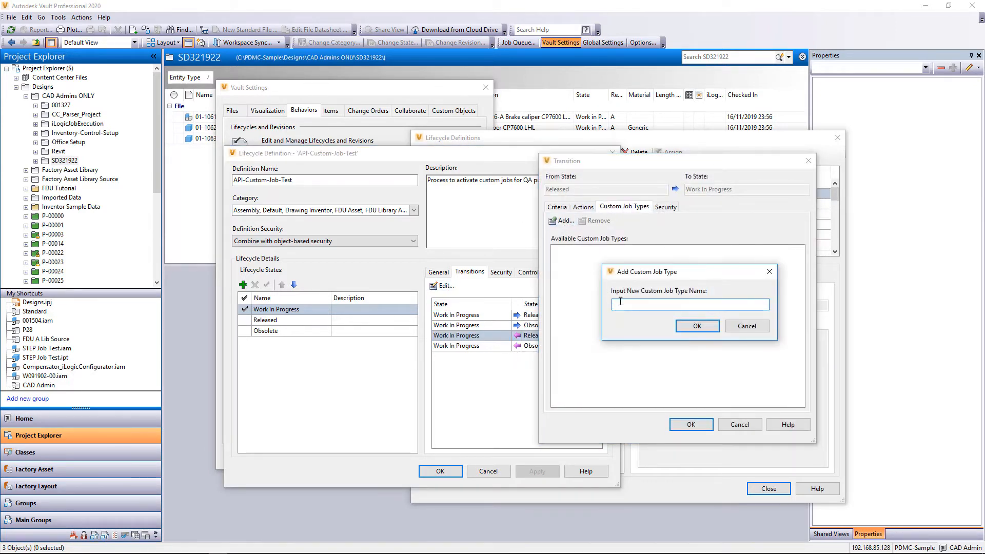
pyautogui.click(696, 325)
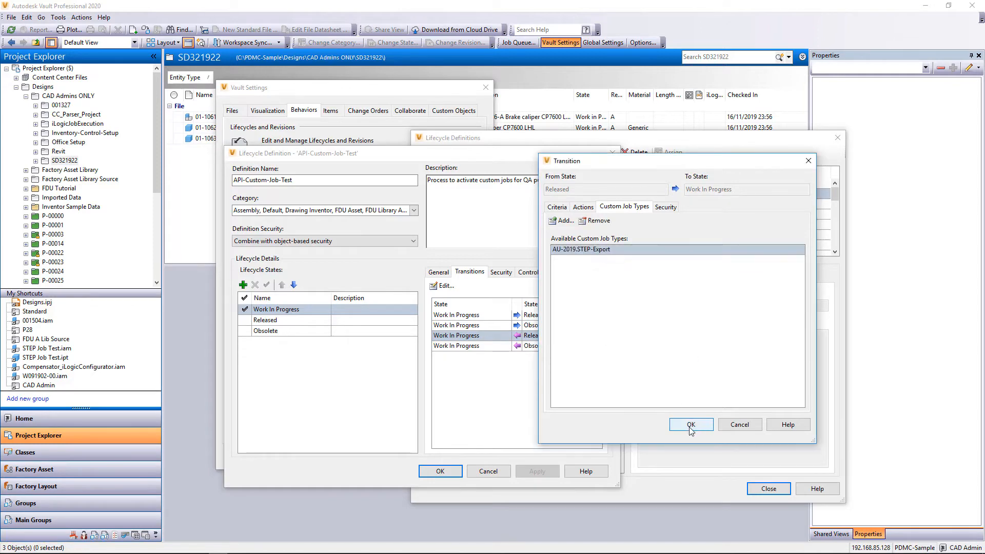
pyautogui.click(691, 424)
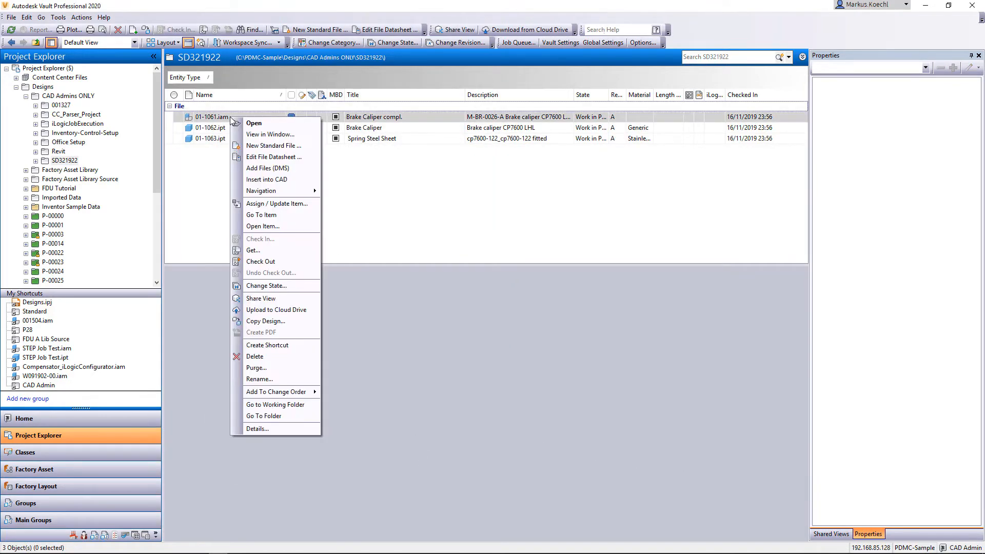
# Assign the three caliper files to API-Custom-Job-Test and show the Job Server Queue.
pyautogui.click(266, 285)
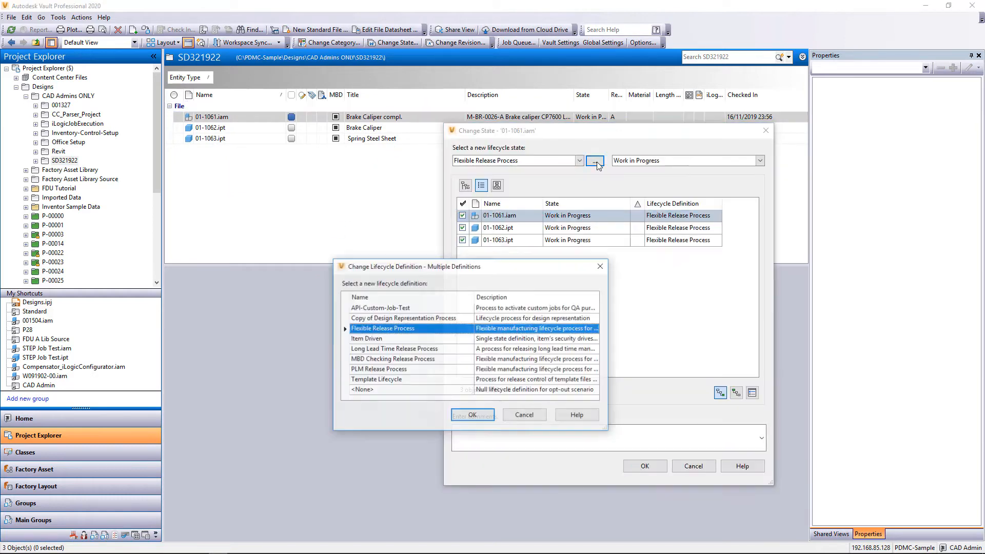
pyautogui.click(472, 415)
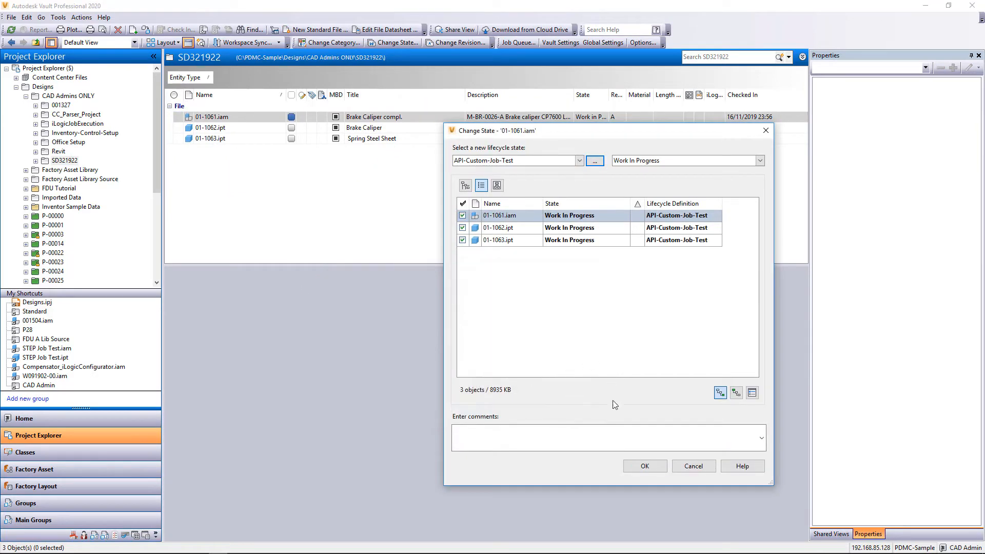
pyautogui.click(643, 465)
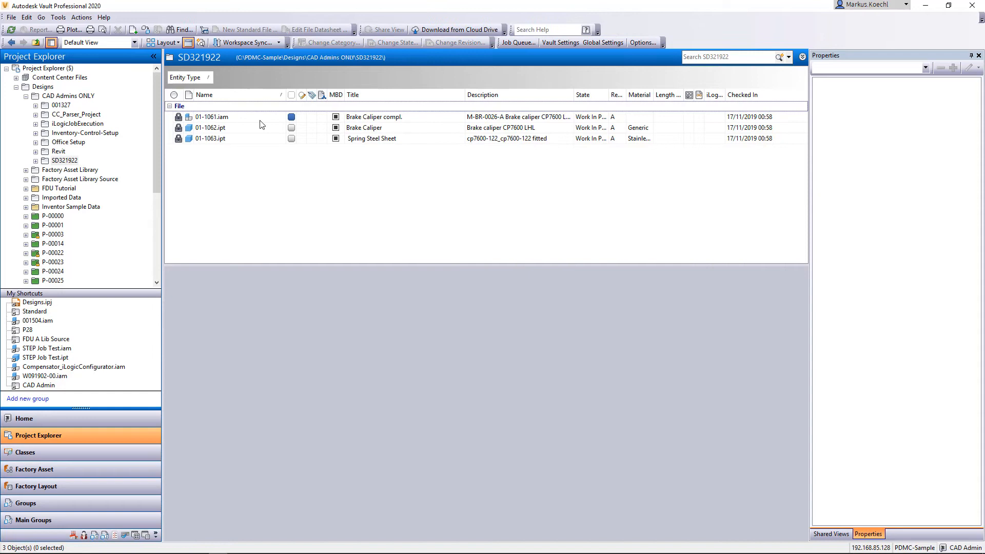
pyautogui.click(517, 43)
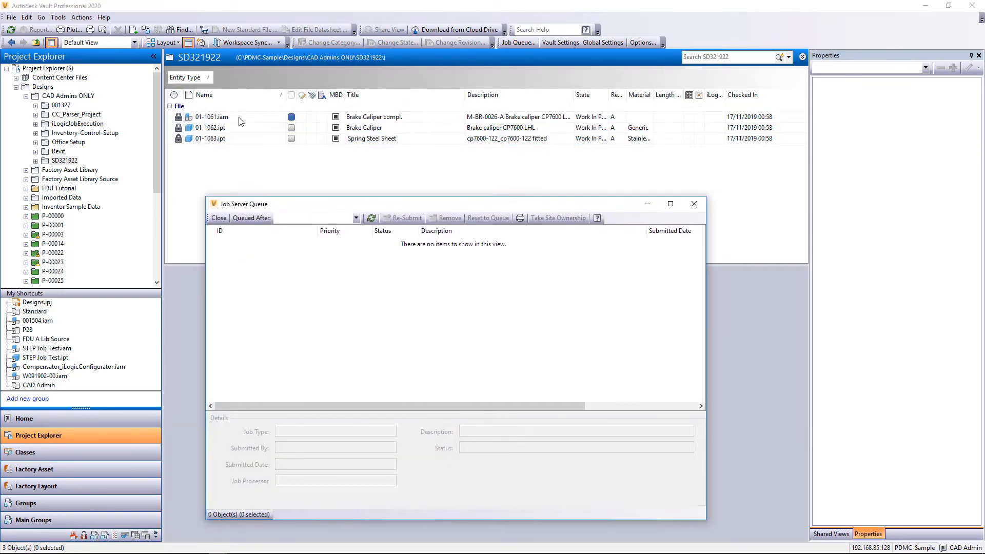
# Release 01-1061.iam and select the resulting pending AU-2019.STEP-Export job.
pyautogui.click(395, 42)
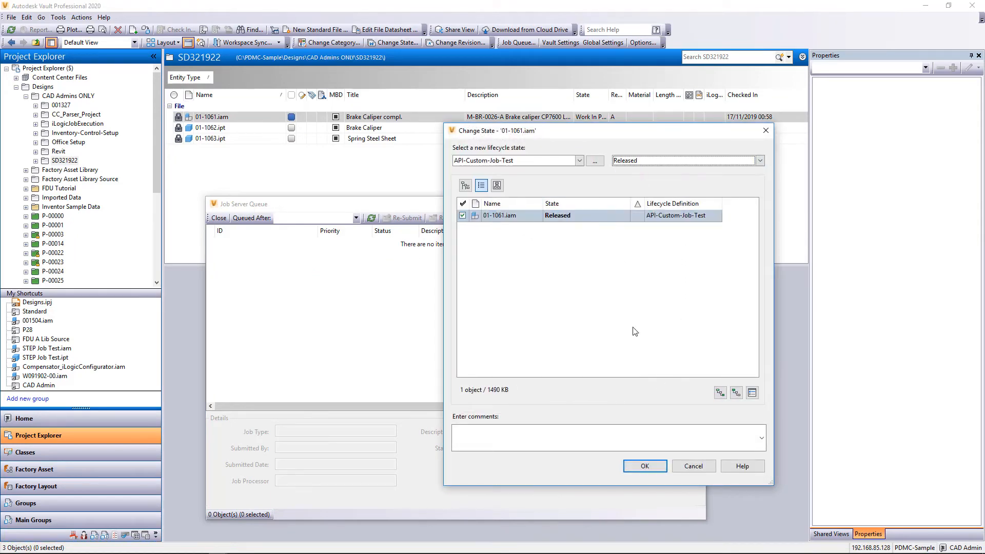
pyautogui.click(644, 466)
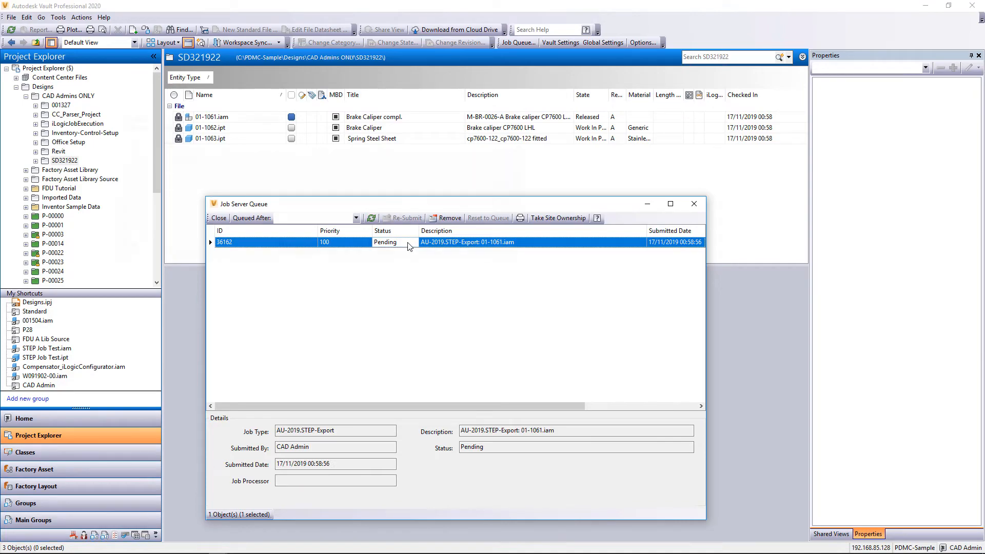
pyautogui.click(137, 142)
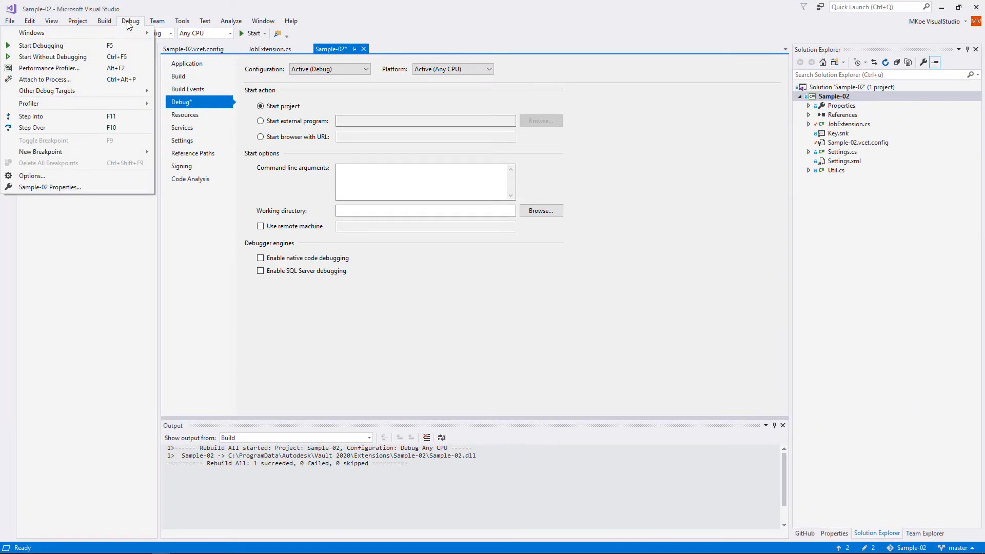
# Filter processes by 'job' and attach to JobProcessor.exe and Delegate.Host.
pyautogui.click(44, 79)
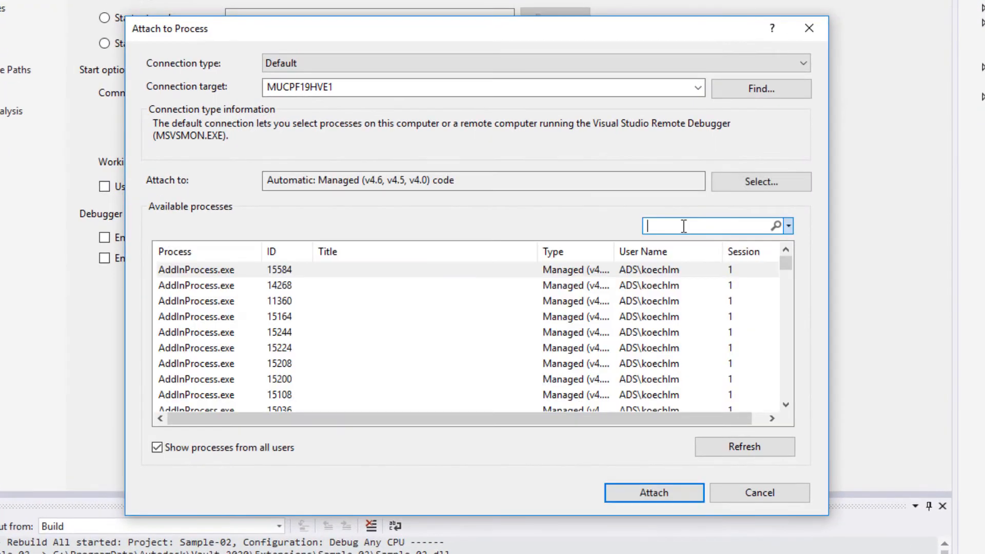
pyautogui.write('job')
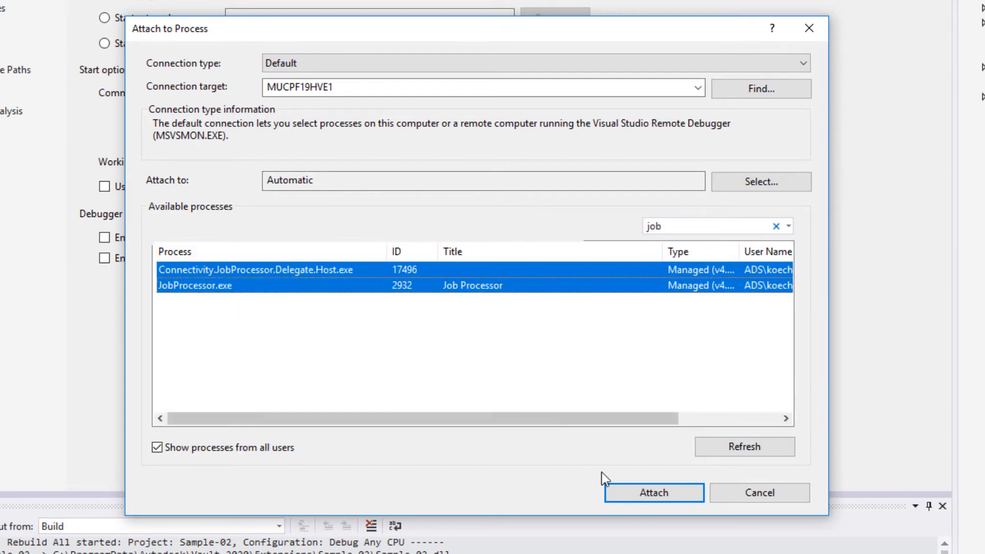
pyautogui.click(653, 493)
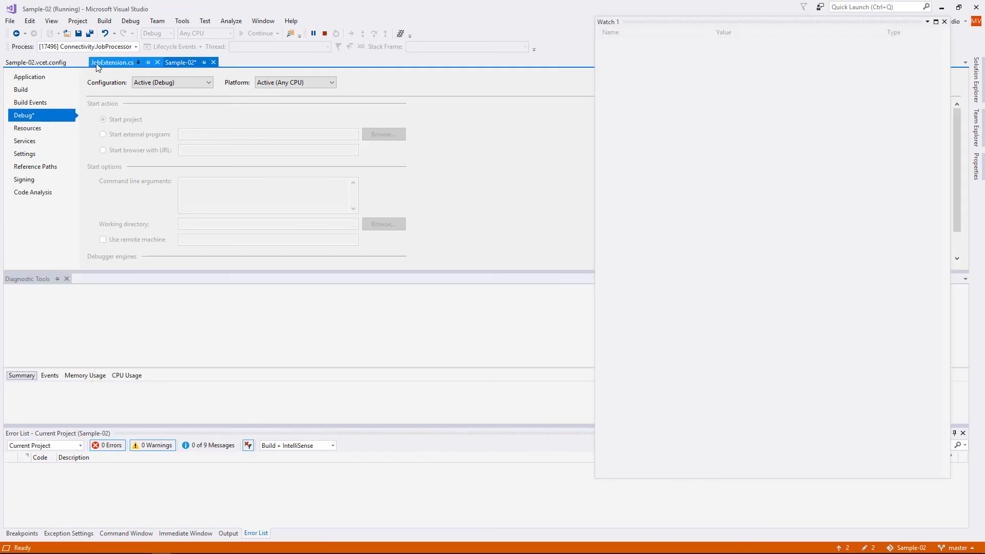
# Show the JobExtension.cs Execute method code during the debug session.
pyautogui.click(112, 62)
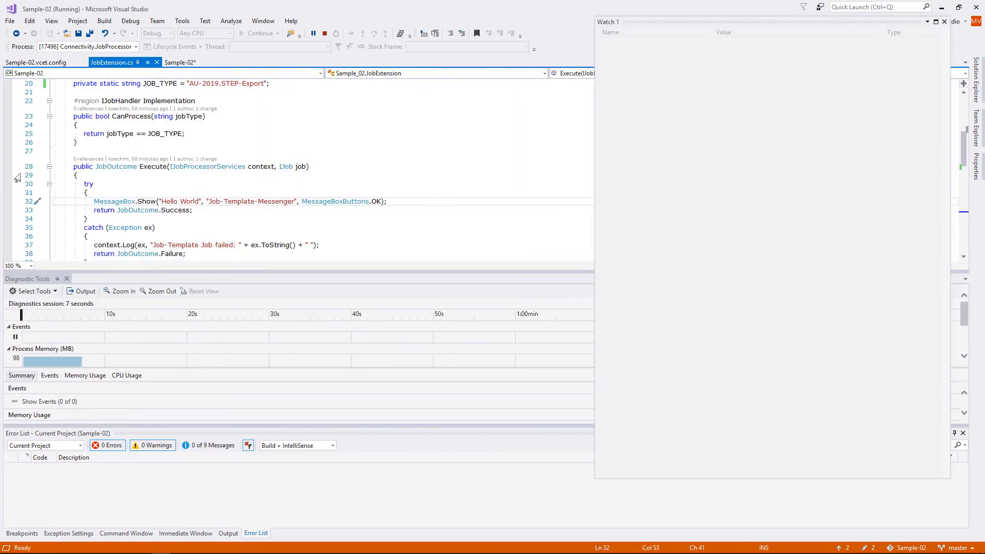